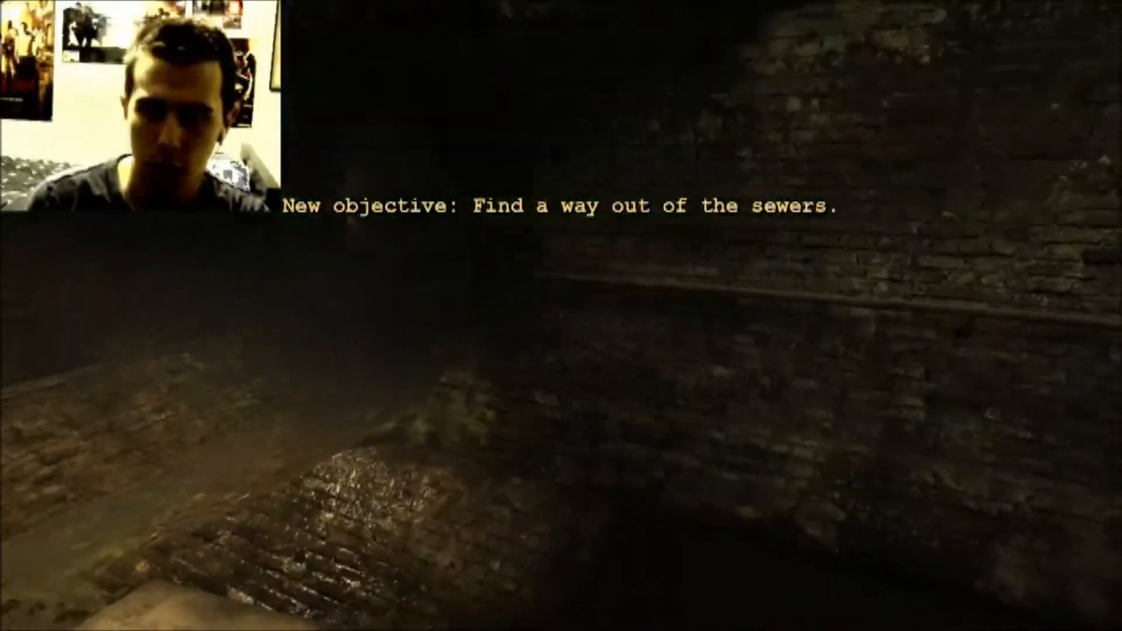
pyautogui.moveTo(561, 315)
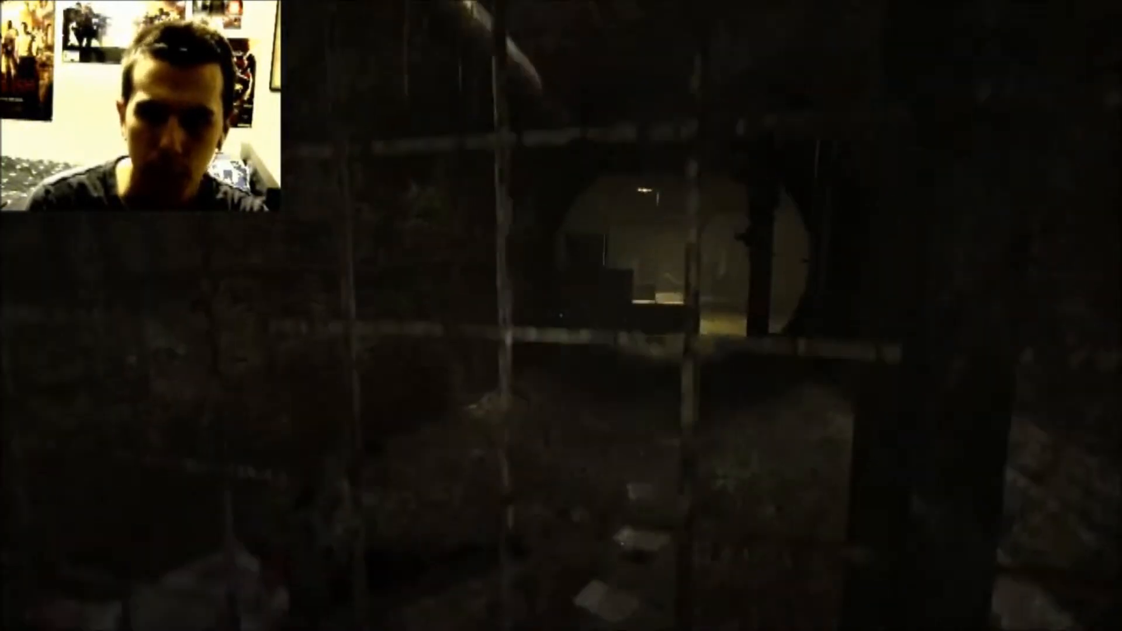
pyautogui.moveTo(561, 315)
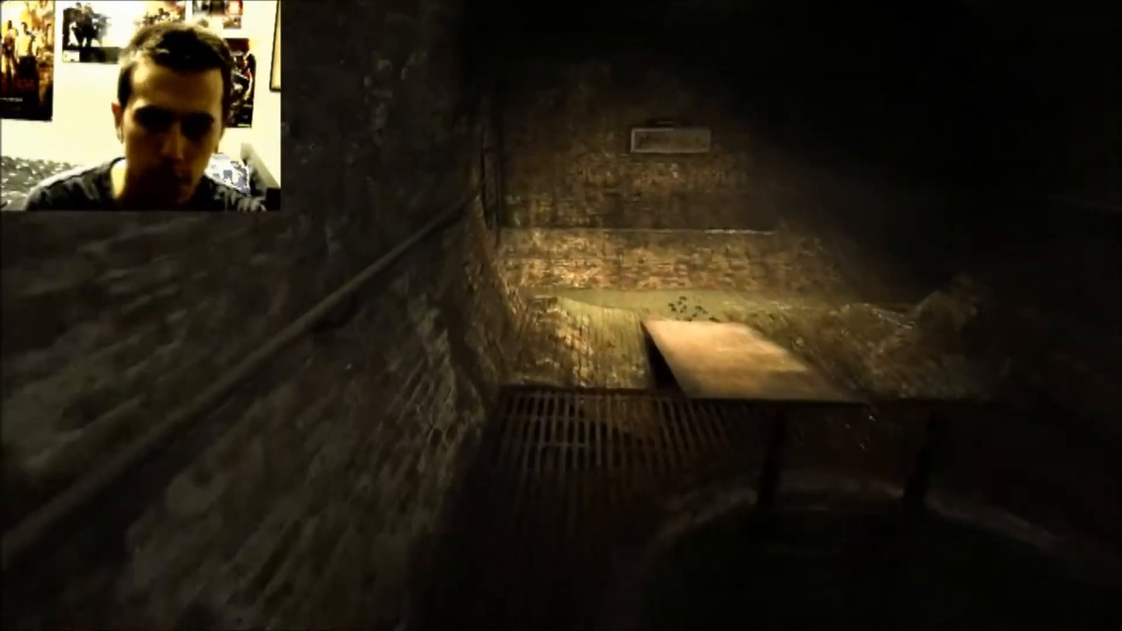